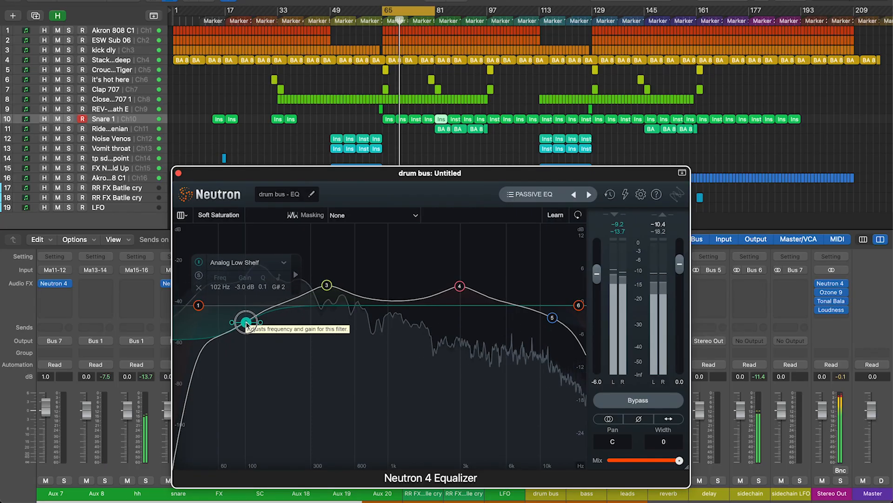
- Nudge the Neutron 4 low shelf band on the drum bus and lower Ozone 9's compressor threshold
drag(245, 322, 245, 318)
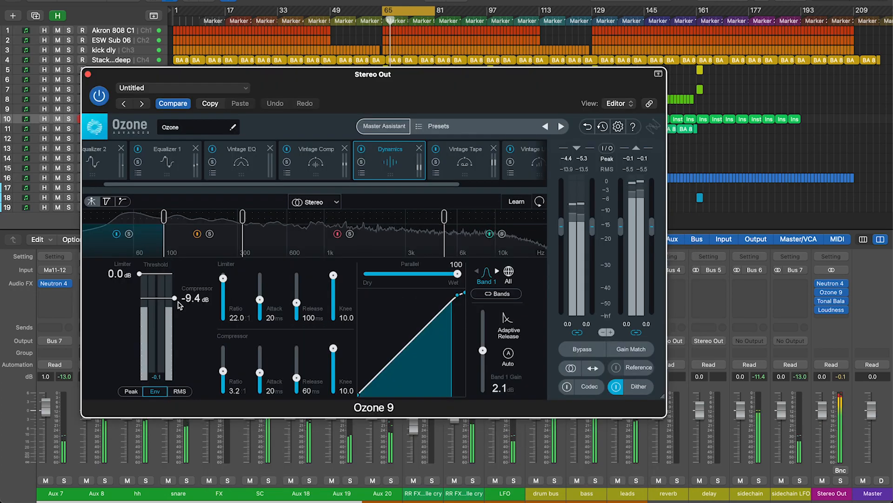
drag(174, 298, 173, 301)
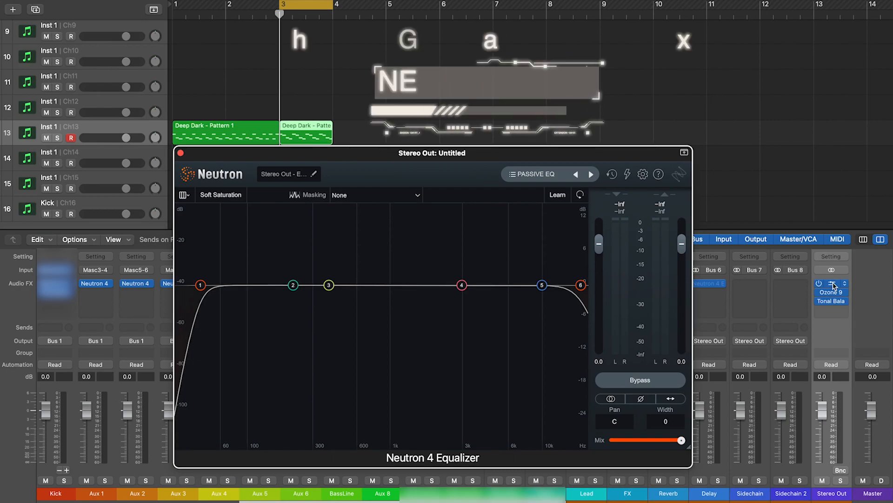
- Bring up the Ozone 9 plug-in from the Stereo Out Audio FX slot
click(200, 285)
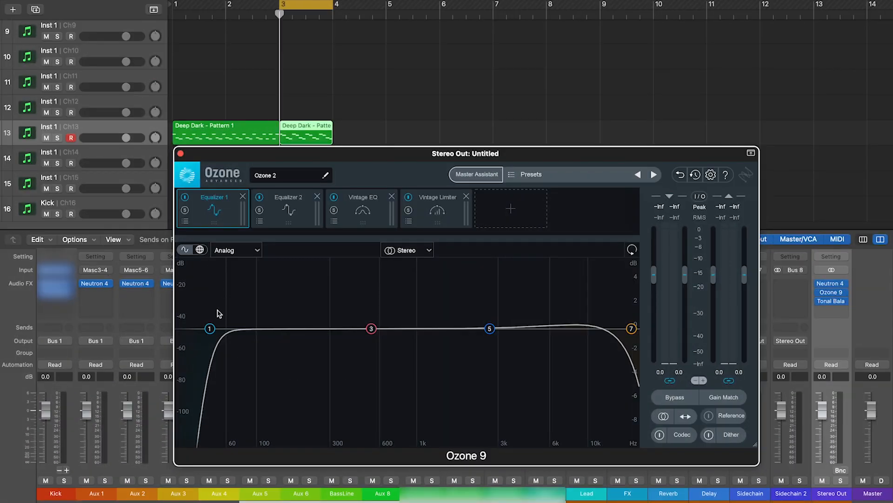
mouse_move(209, 329)
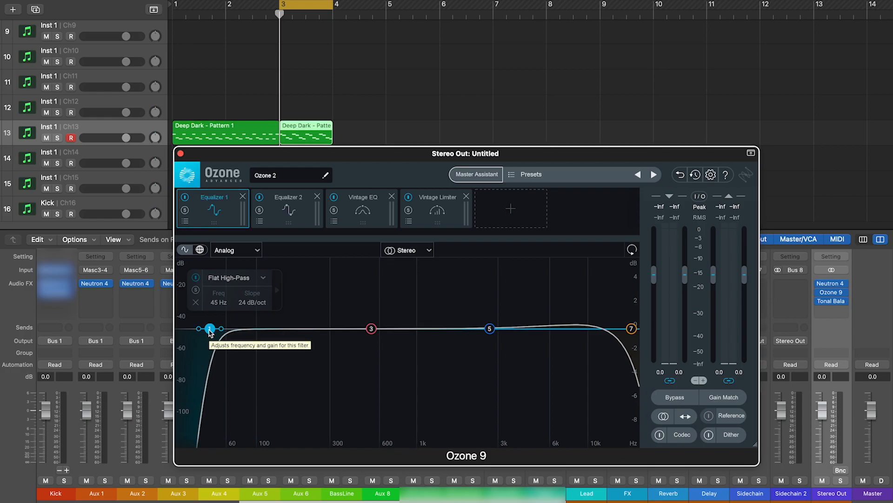
mouse_move(633, 337)
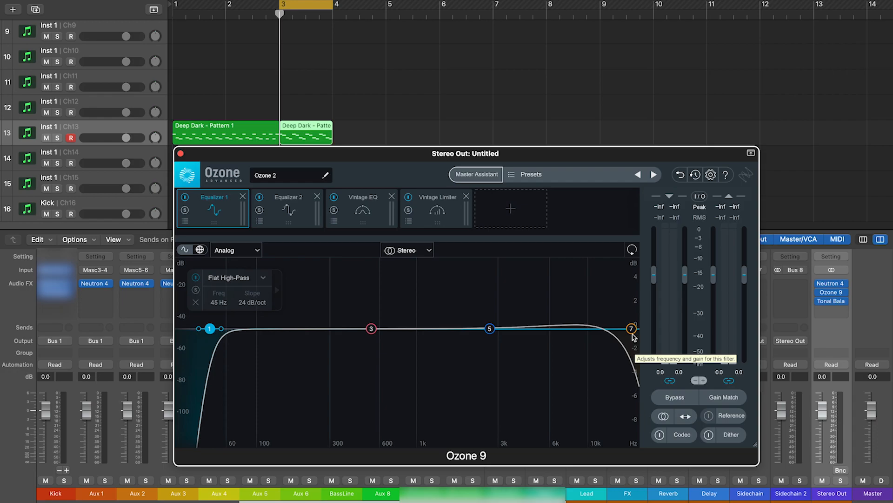
- Inspect Equalizer 1's 18000 Hz low-pass band, then move to the Equalizer 2 module
click(630, 327)
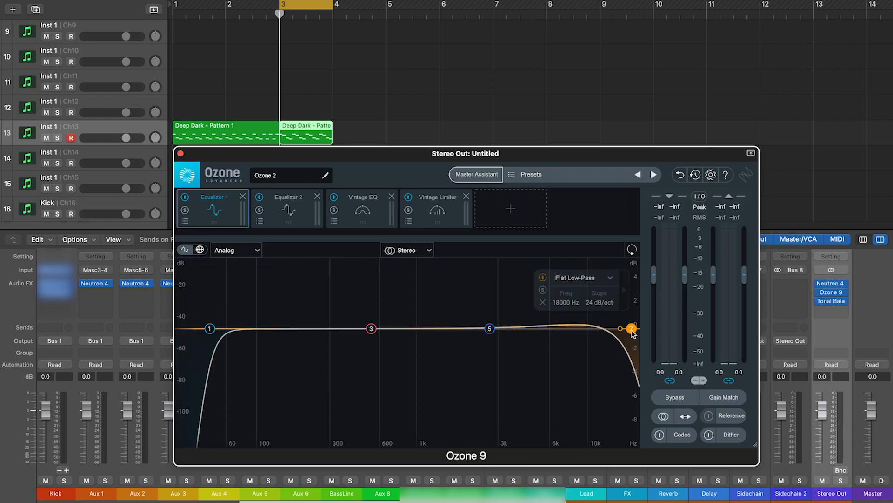
click(288, 208)
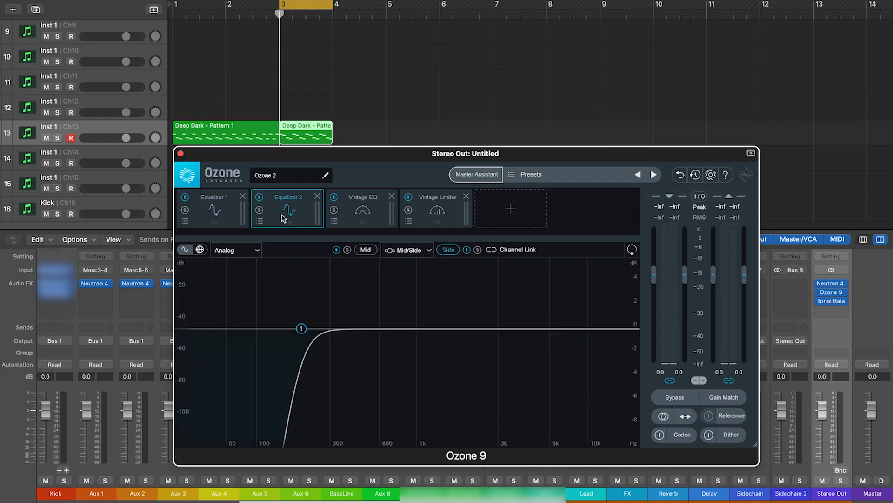
- Keep Equalizer 2's channel processing set to Mid/Side for the 200 Hz side high-pass
click(406, 249)
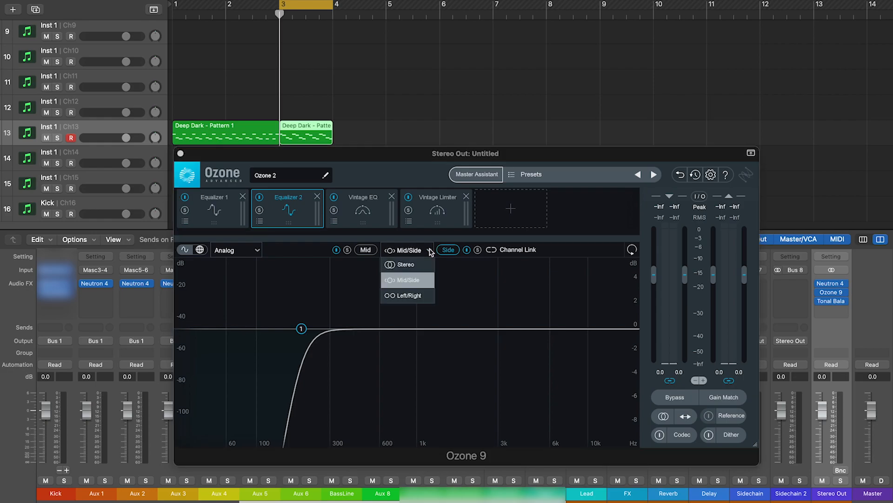
mouse_move(430, 252)
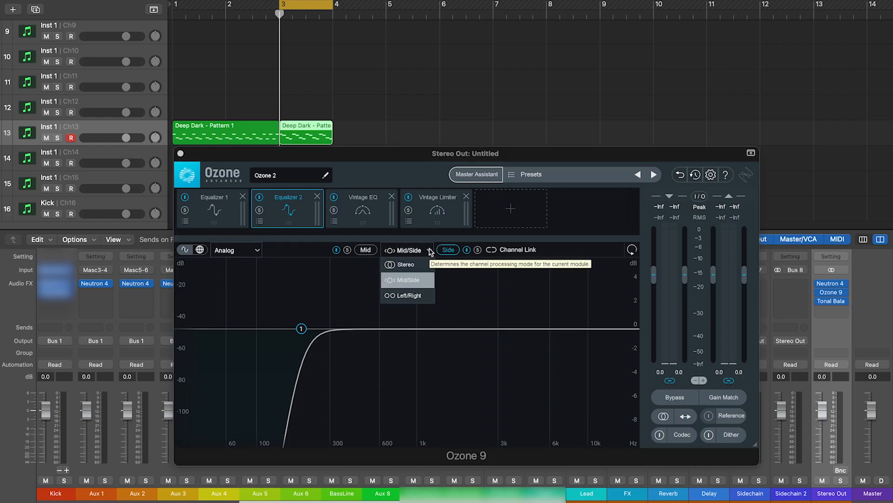
click(302, 327)
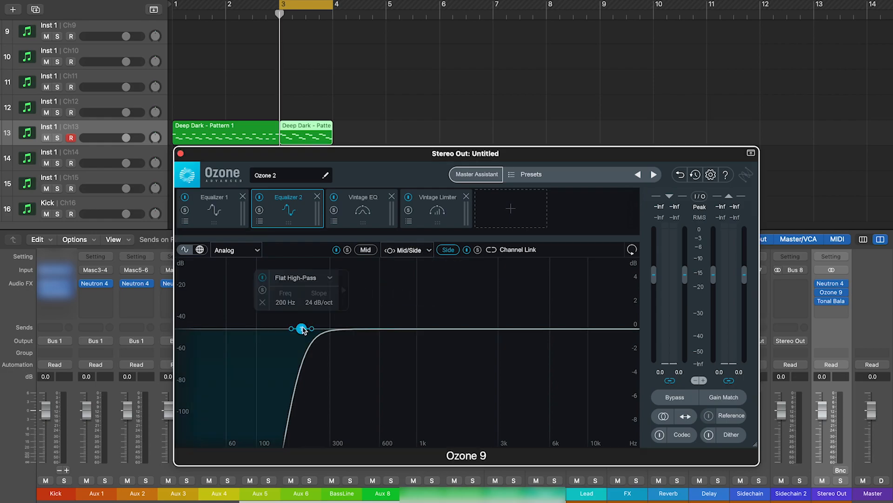
mouse_move(301, 329)
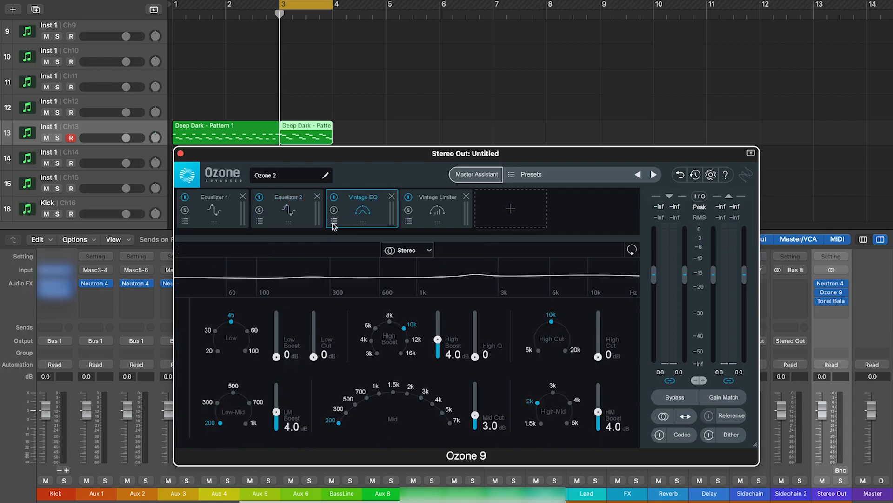
- Select the Vintage EQ module showing 4 dB boosts at 200 Hz, 2k, 10k and a 3 dB mid cut
click(333, 221)
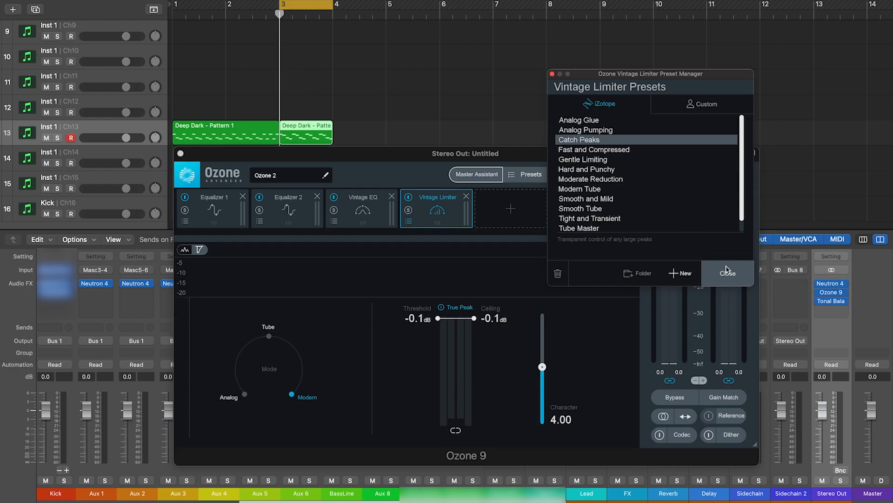
- Close the presets after loading Catch Peaks and pull the limiter threshold to -6.0 dB
click(727, 274)
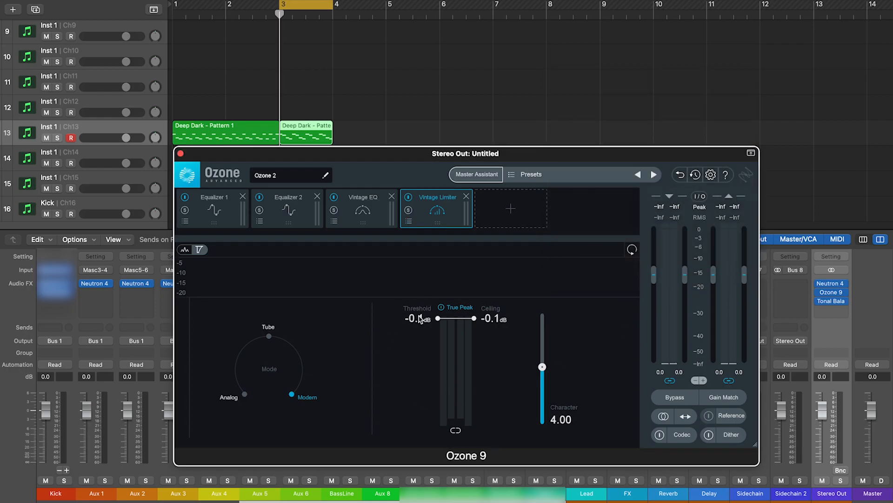
drag(438, 318, 437, 379)
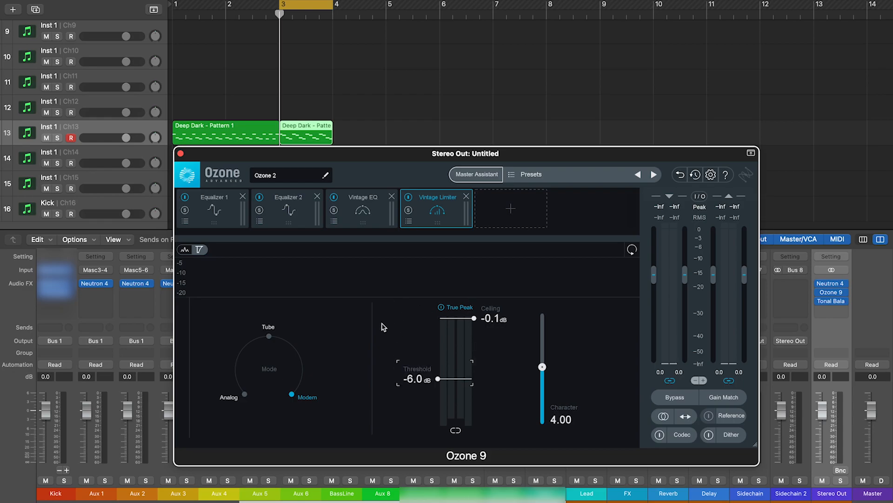